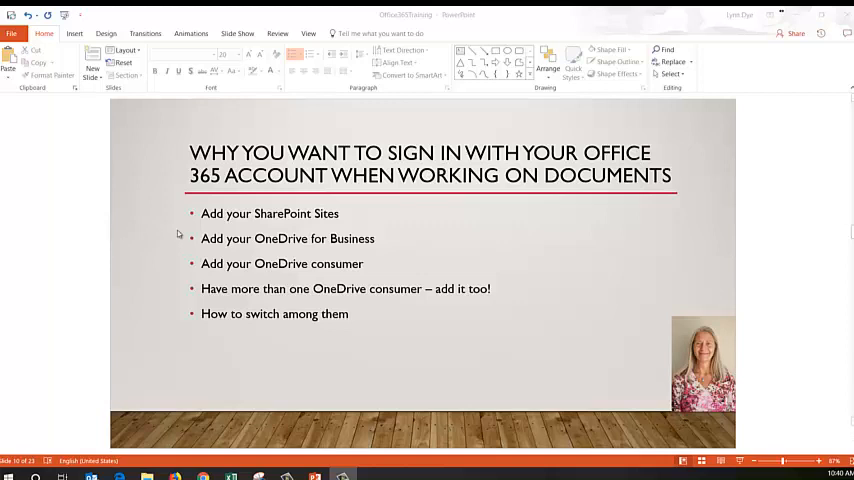
mouse_move(190, 260)
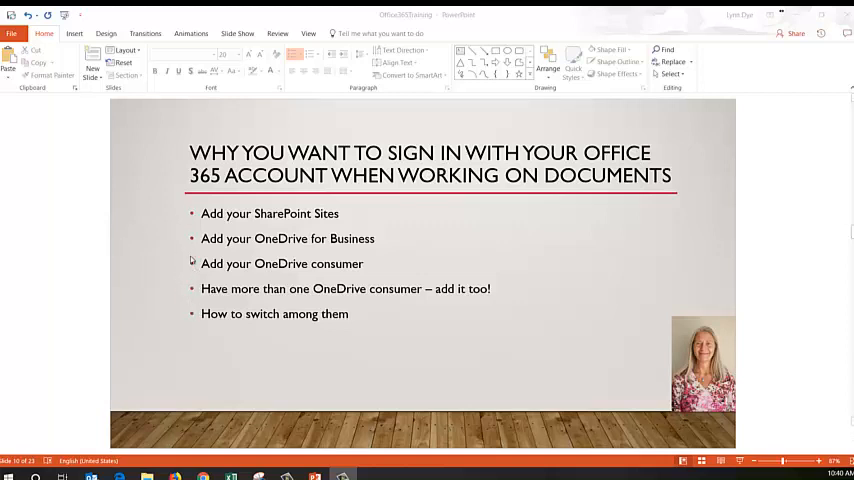
mouse_move(197, 257)
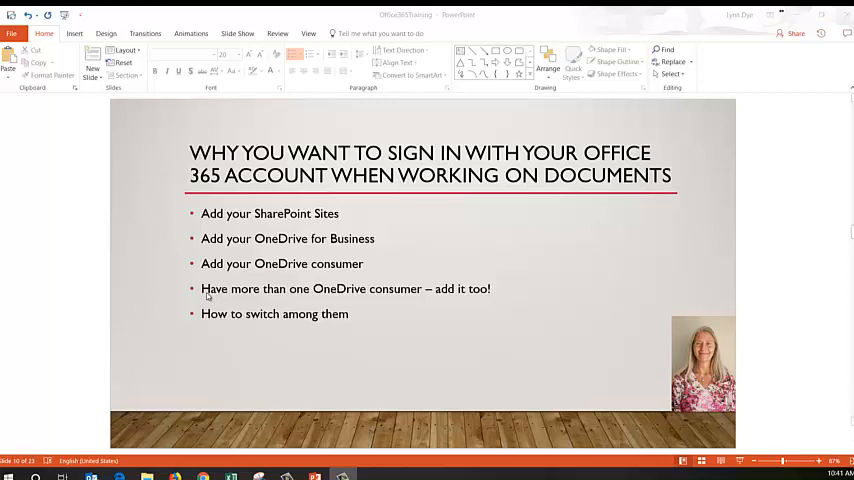
mouse_move(332, 301)
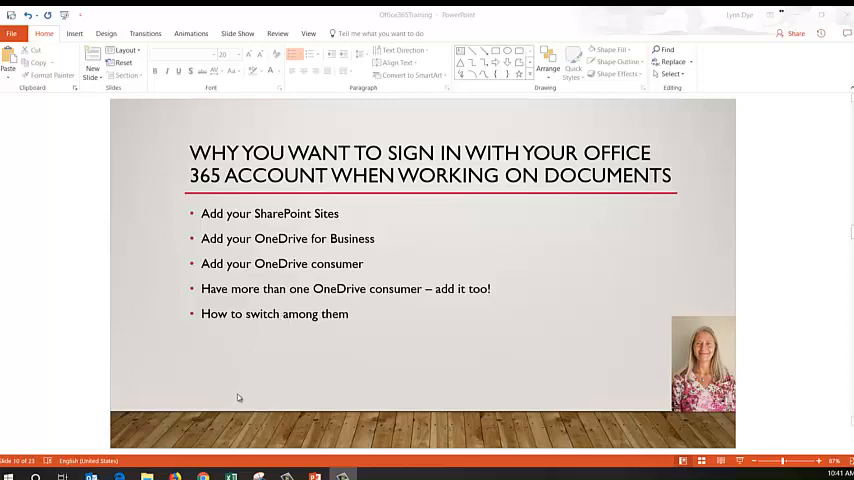
mouse_move(226, 408)
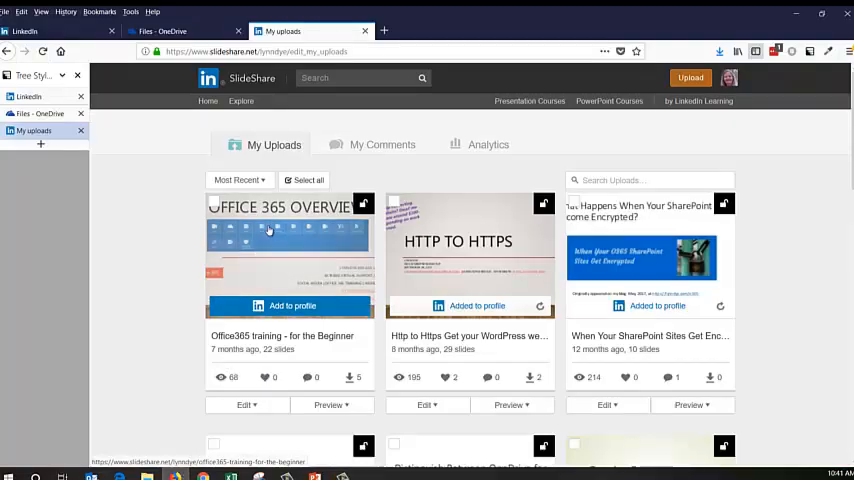
mouse_move(270, 230)
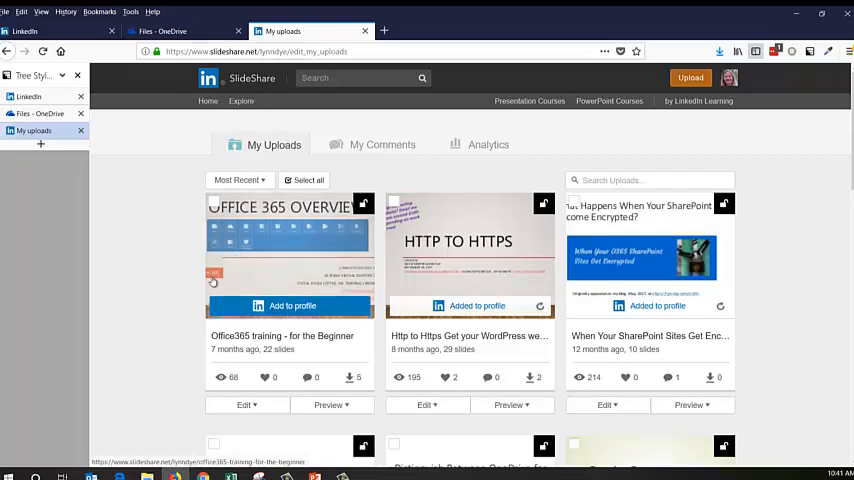
mouse_move(185, 281)
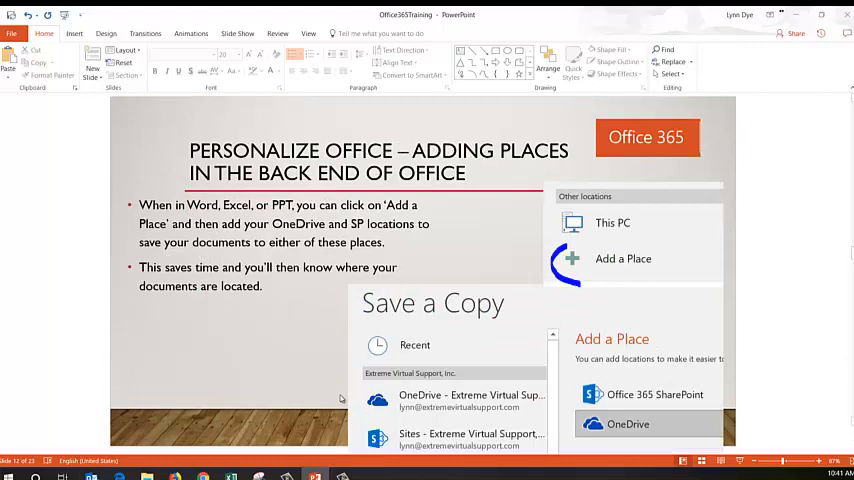
mouse_move(388, 216)
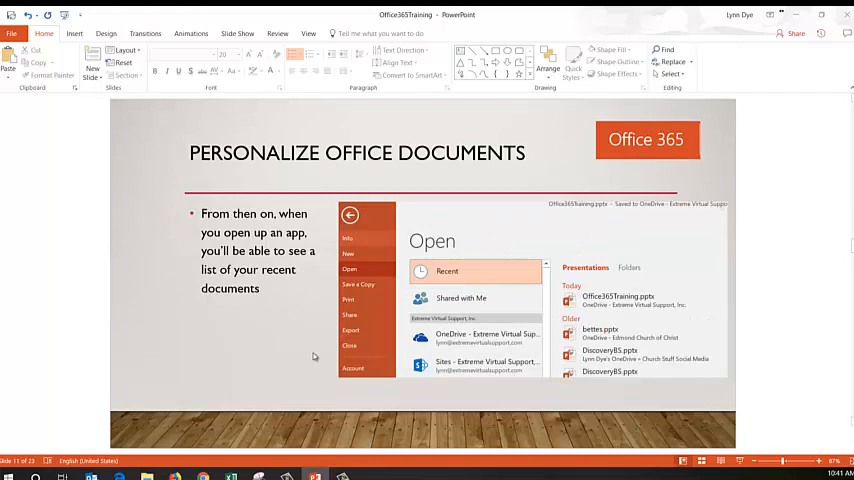
mouse_move(522, 330)
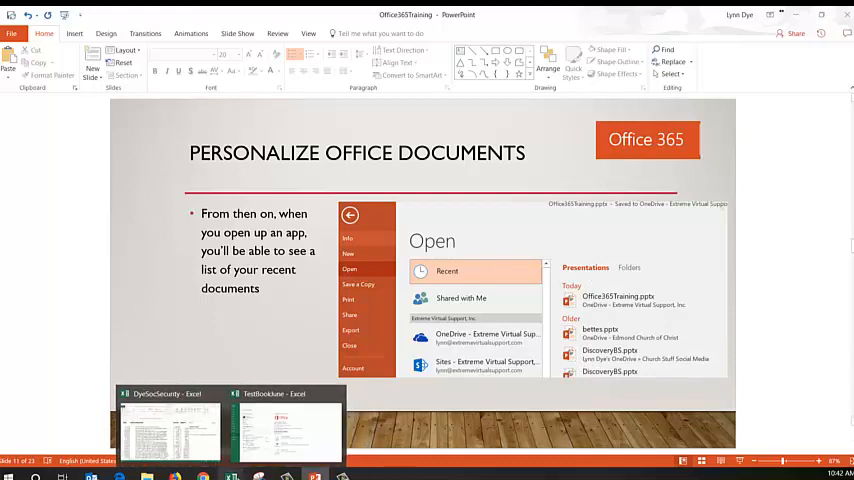
Switch to the TestBookJune workbook and dismiss the connected accounts list.
click(285, 425)
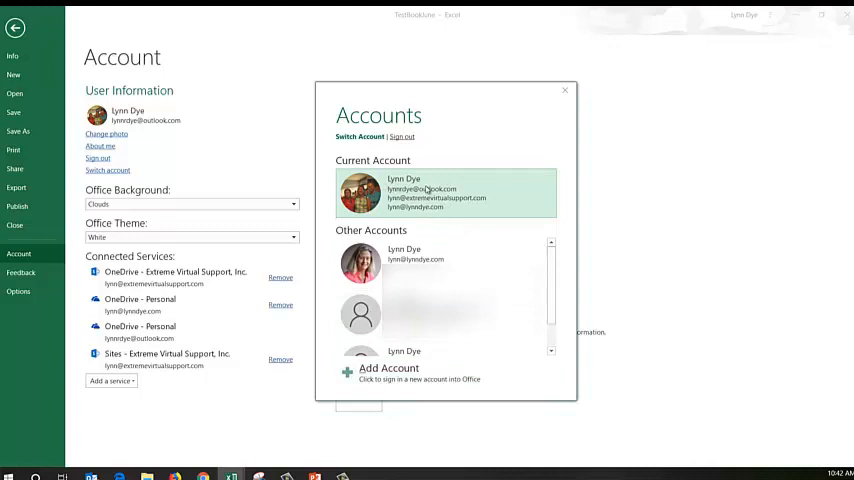
mouse_move(424, 229)
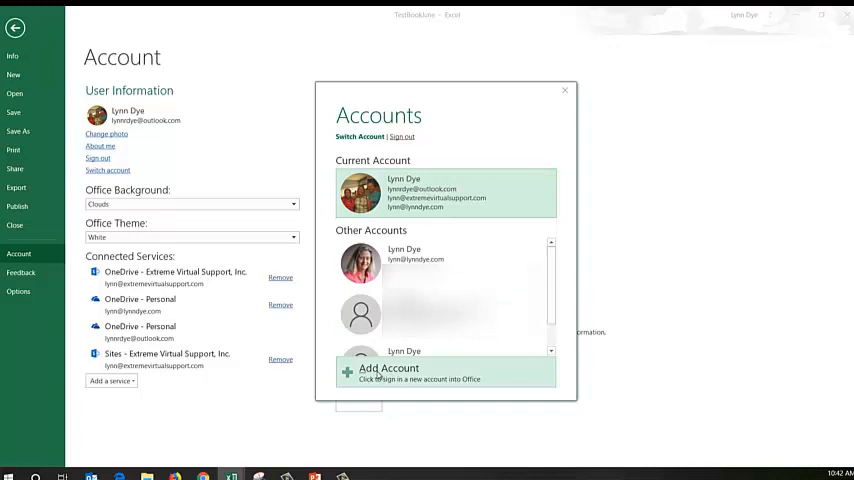
click(565, 90)
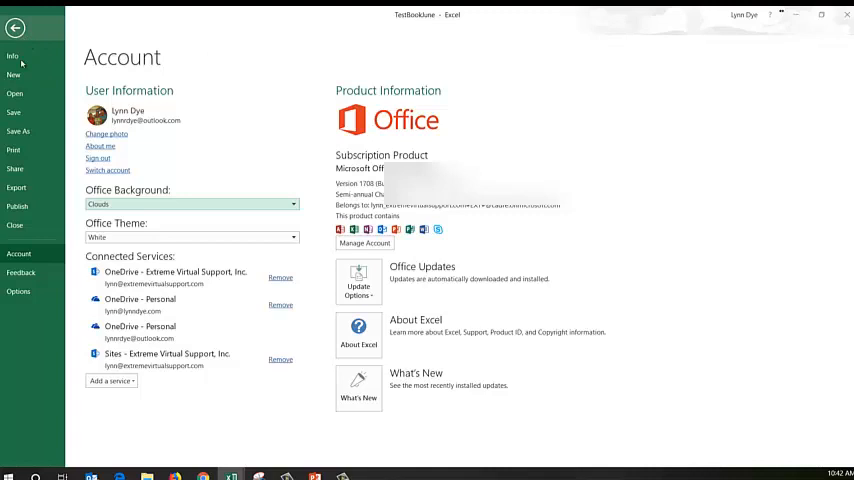
mouse_move(18, 253)
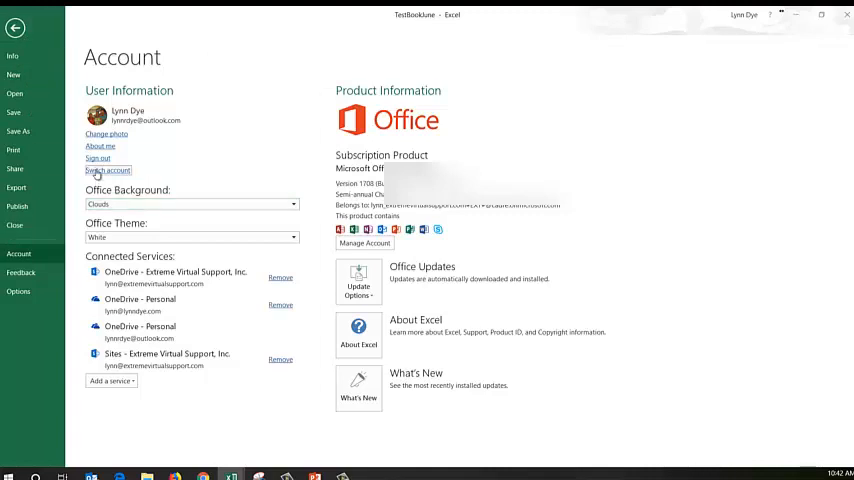
click(107, 170)
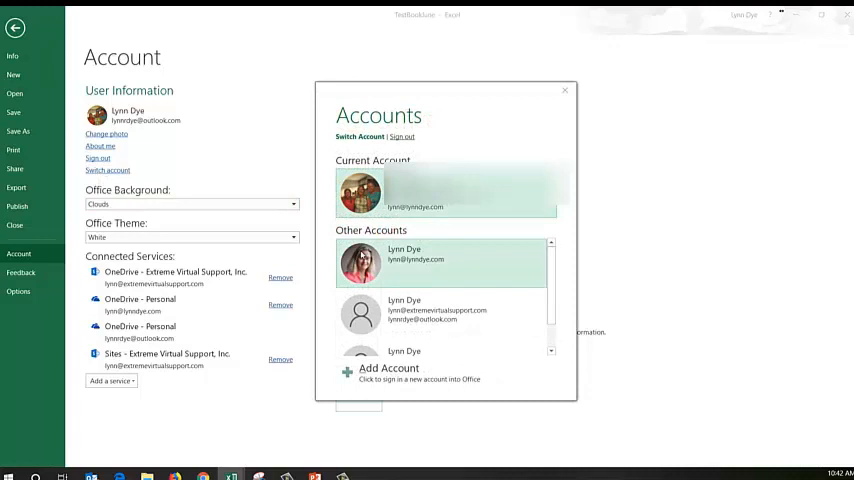
click(565, 90)
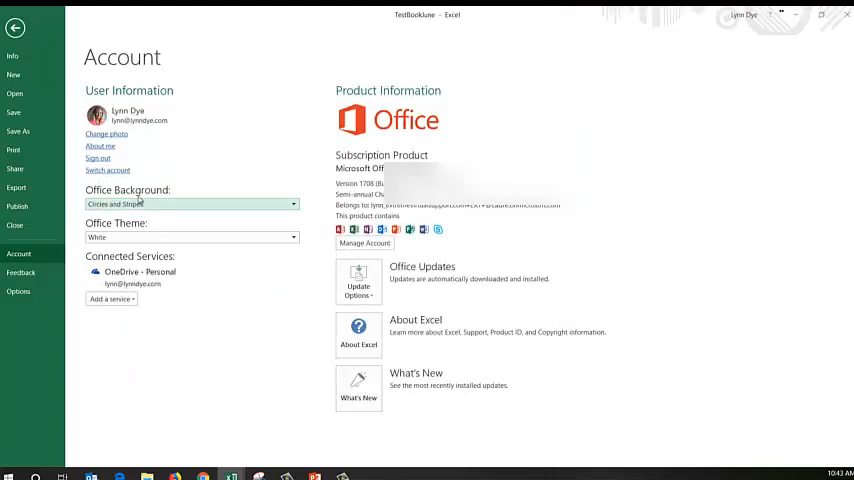
click(107, 170)
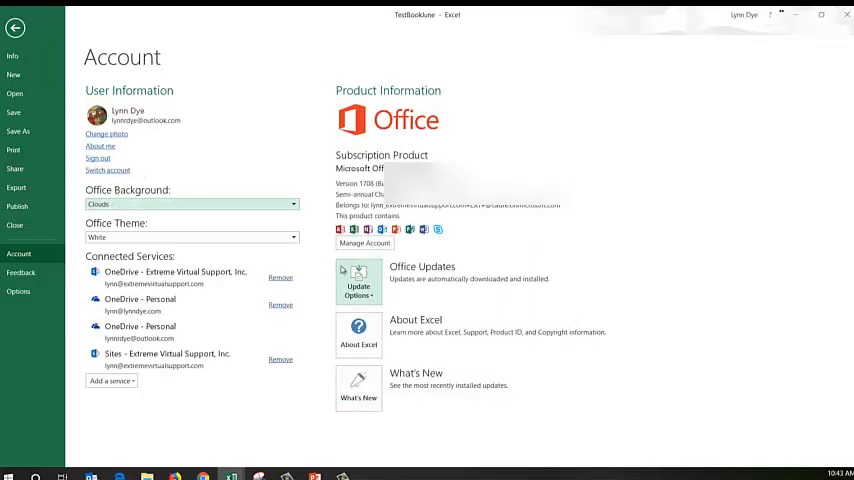
mouse_move(135, 323)
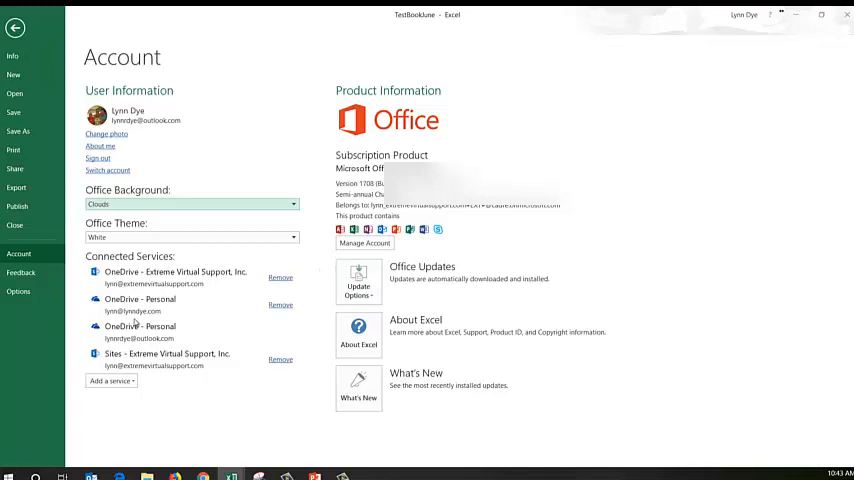
mouse_move(137, 285)
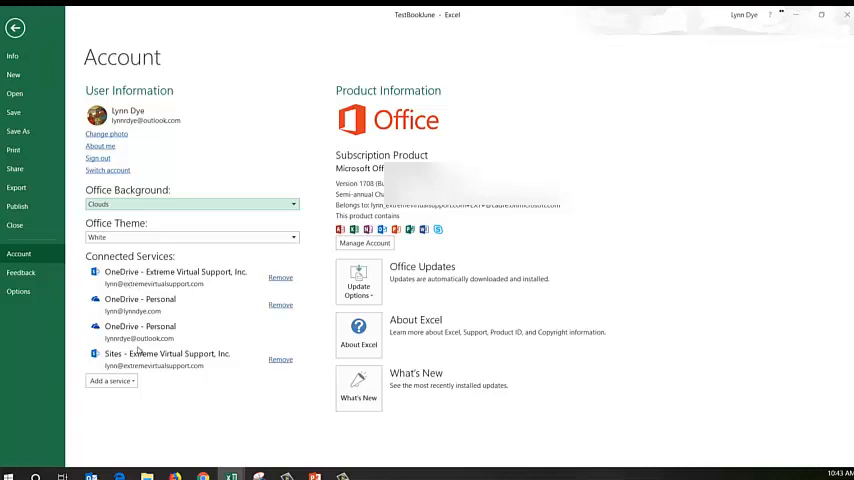
mouse_move(139, 358)
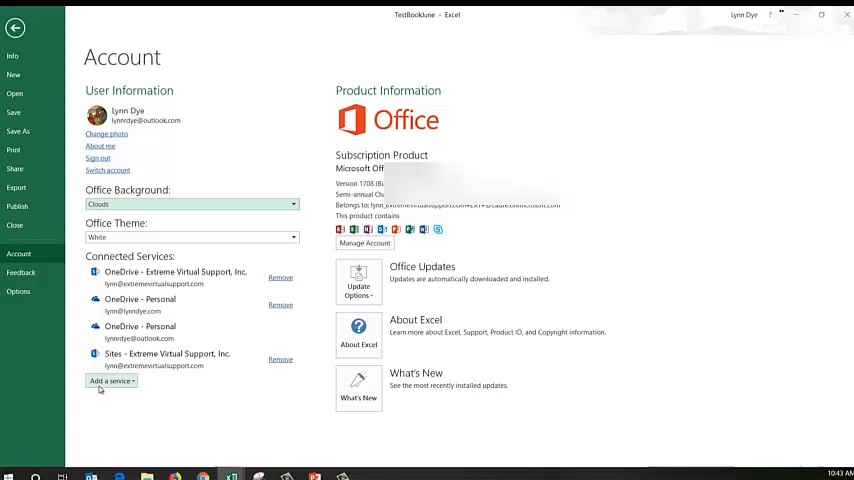
click(110, 381)
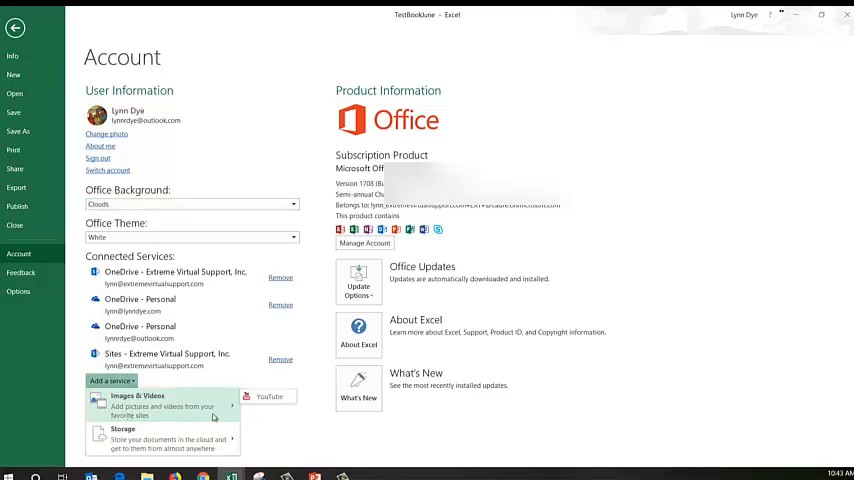
mouse_move(268, 397)
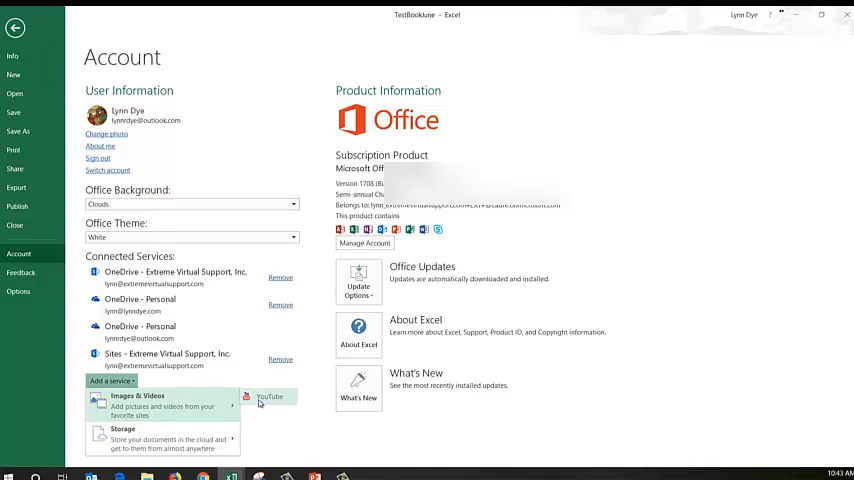
mouse_move(261, 412)
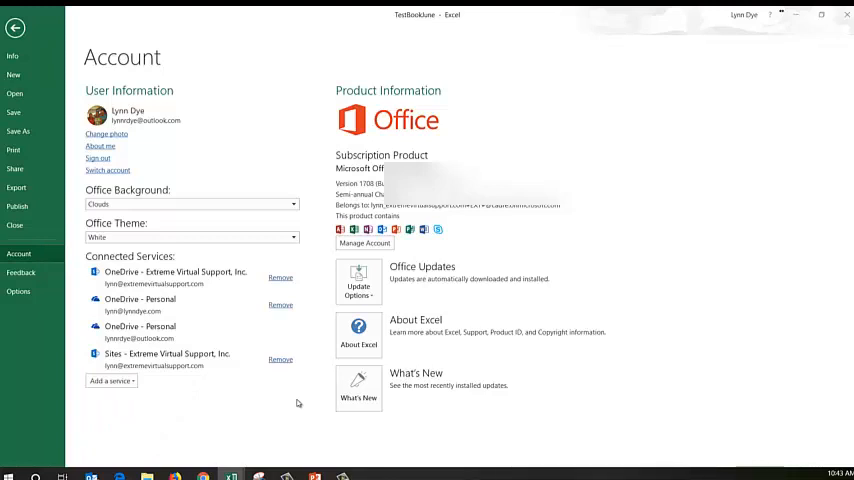
mouse_move(250, 219)
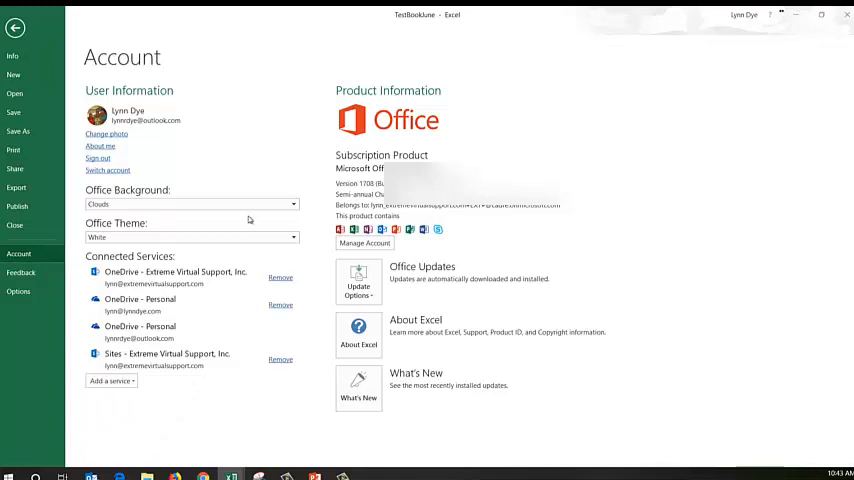
mouse_move(145, 128)
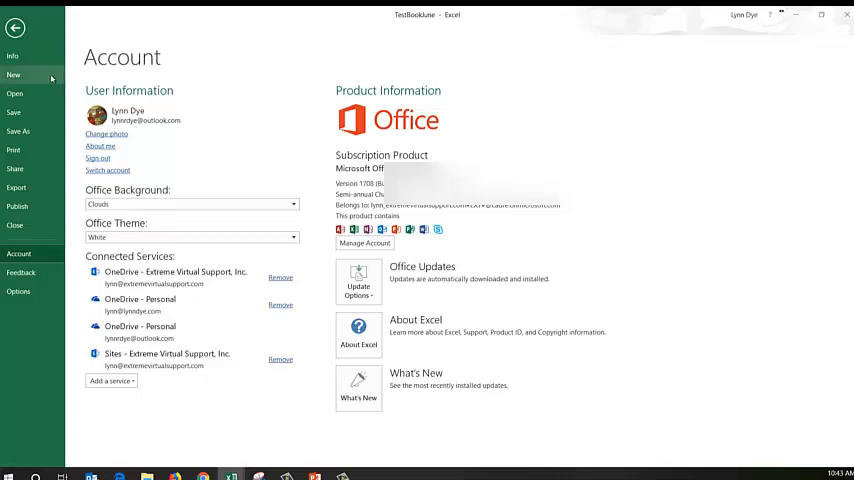
Create a new blank workbook and begin typing 'Put this on' in A1.
click(13, 75)
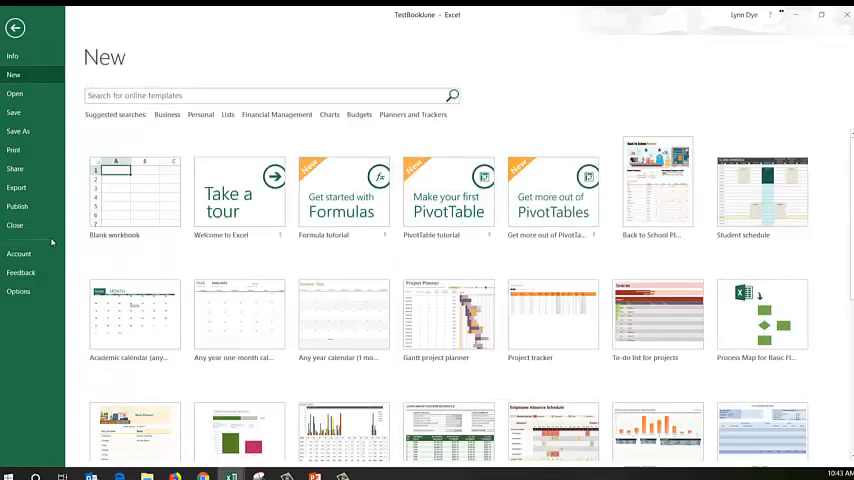
click(134, 190)
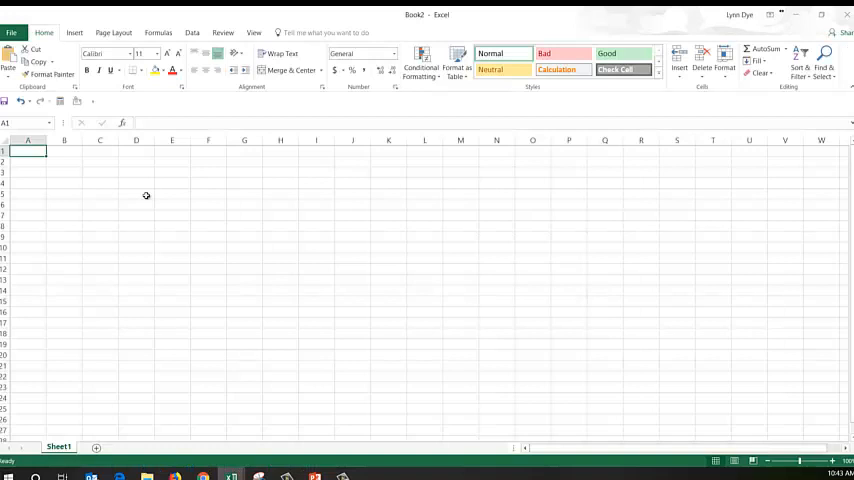
text(Put this)
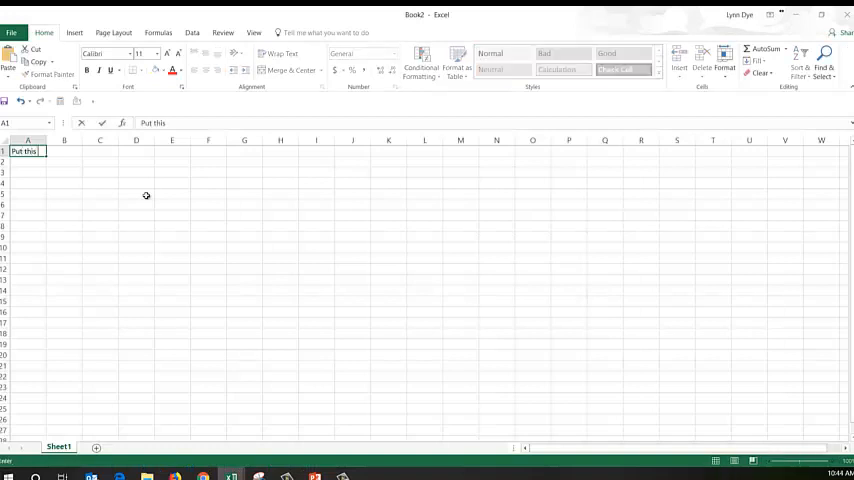
text(on)
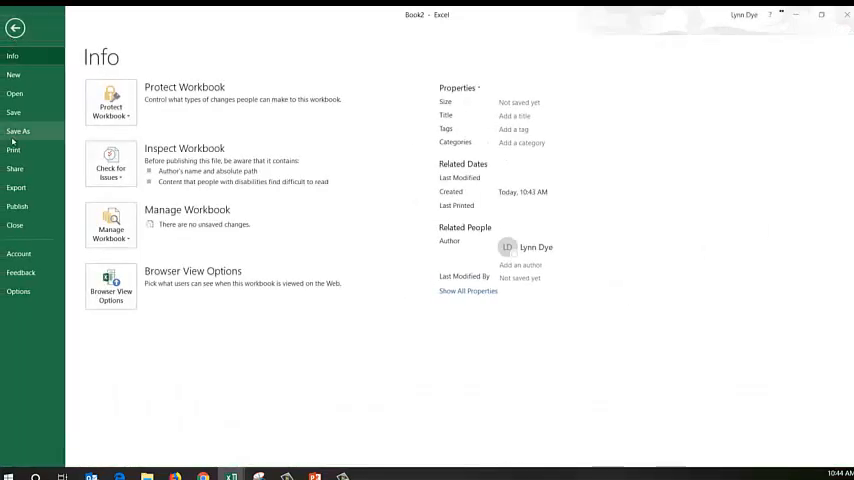
Save the workbook as 'Testfile' to OneDrive - Extreme Virtual Support, Inc.
click(18, 131)
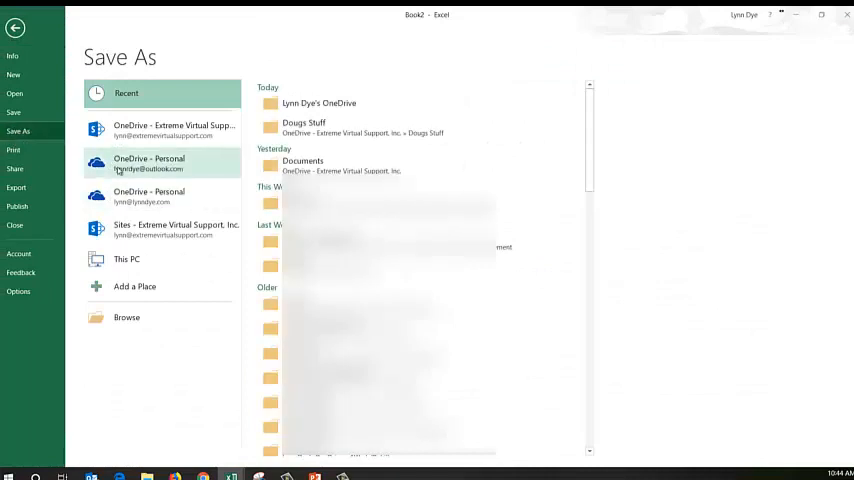
click(173, 129)
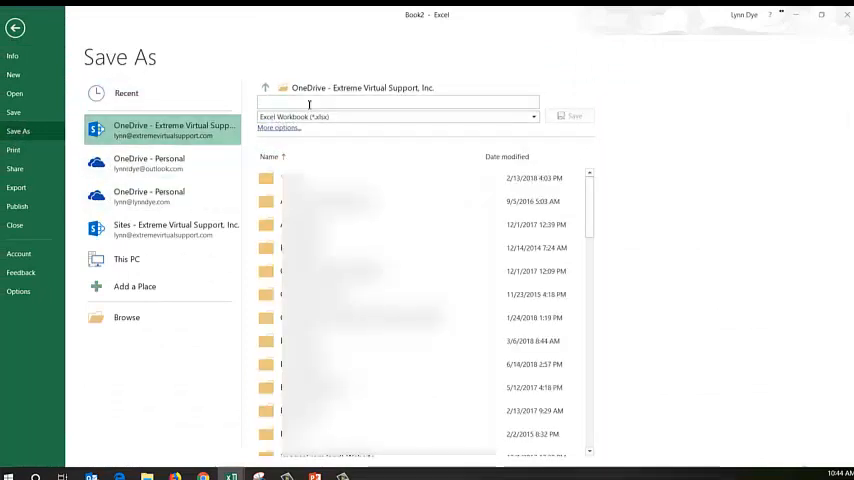
text(Testfile)
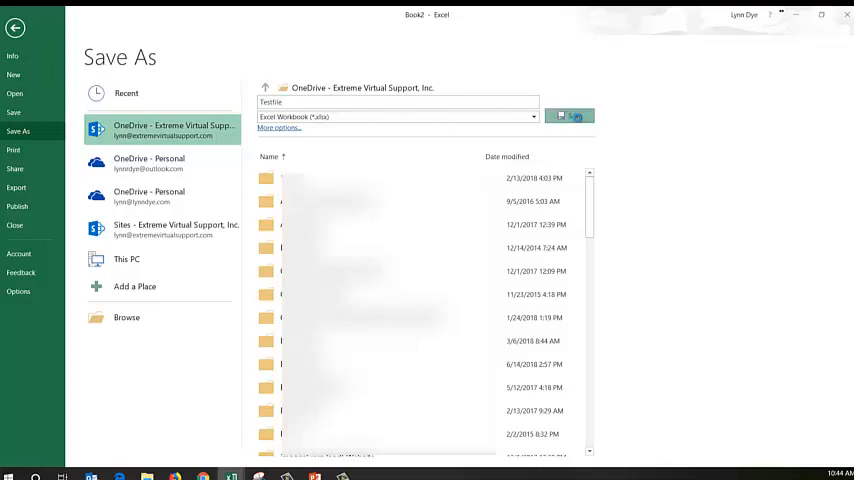
click(568, 116)
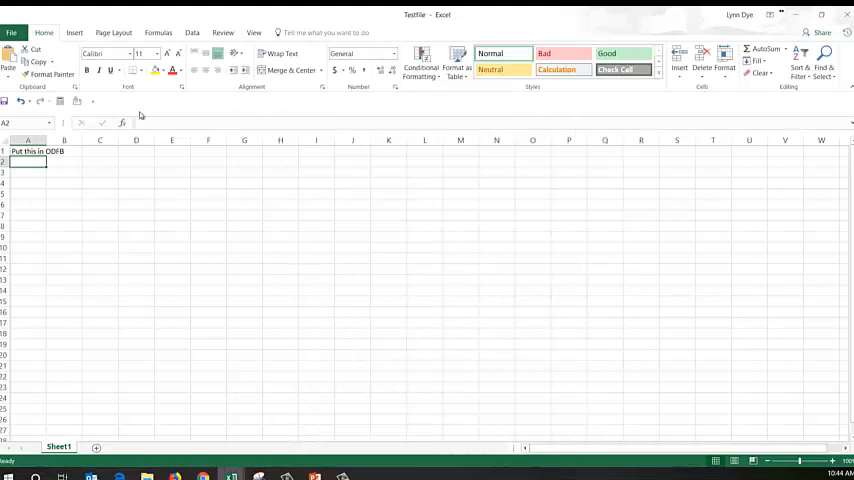
mouse_move(140, 117)
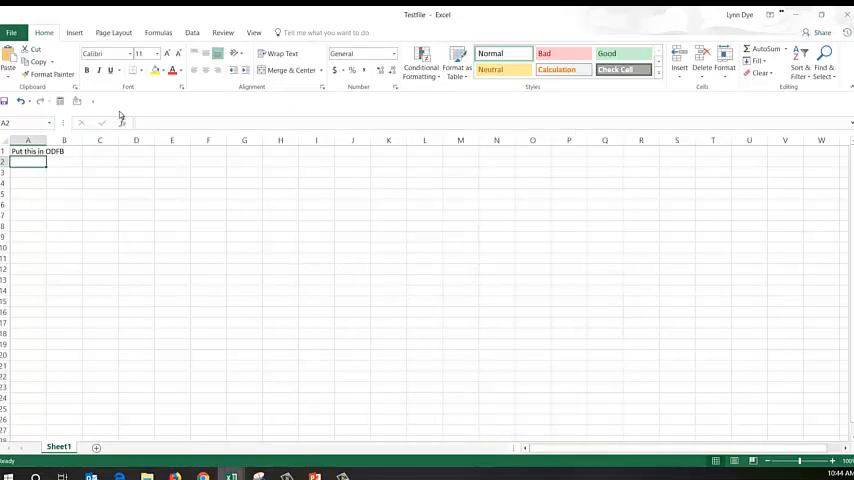
mouse_move(117, 157)
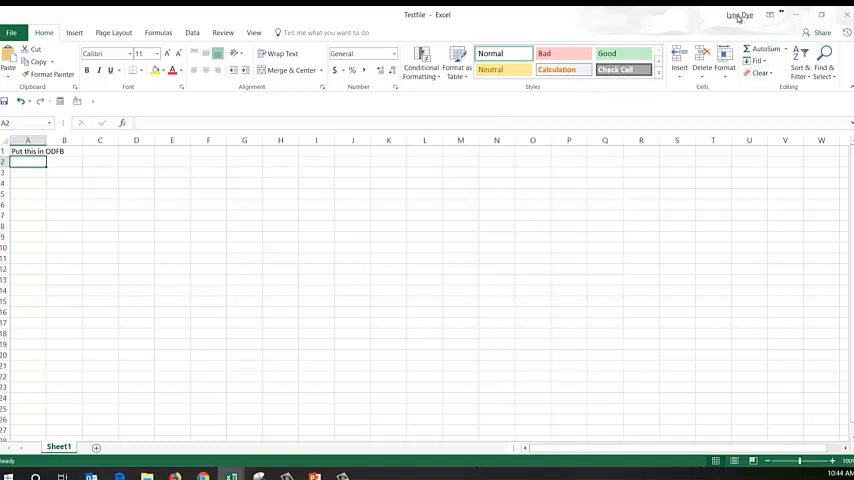
click(739, 15)
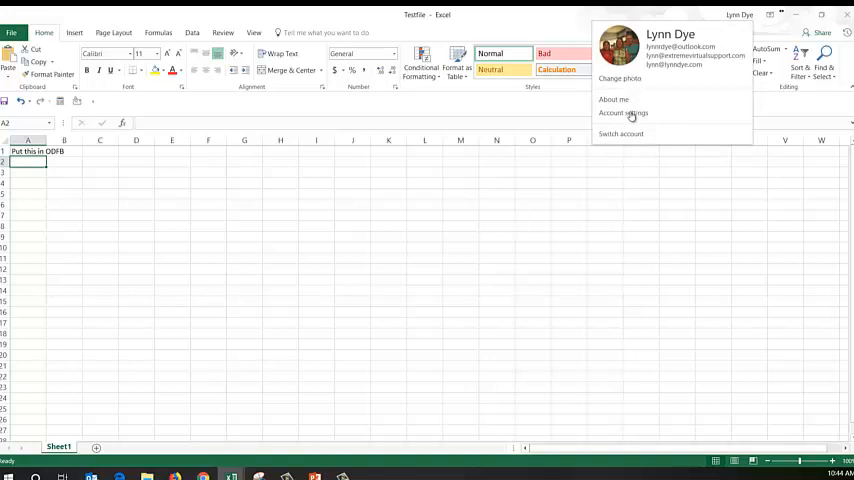
mouse_move(630, 133)
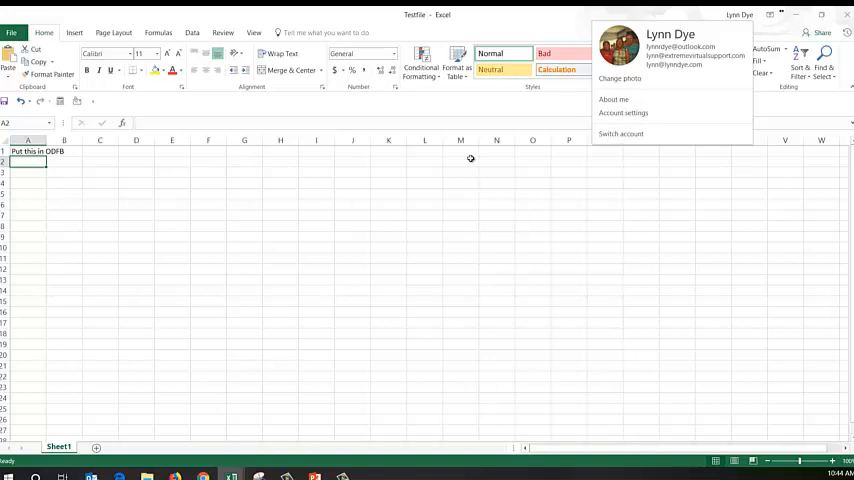
click(470, 158)
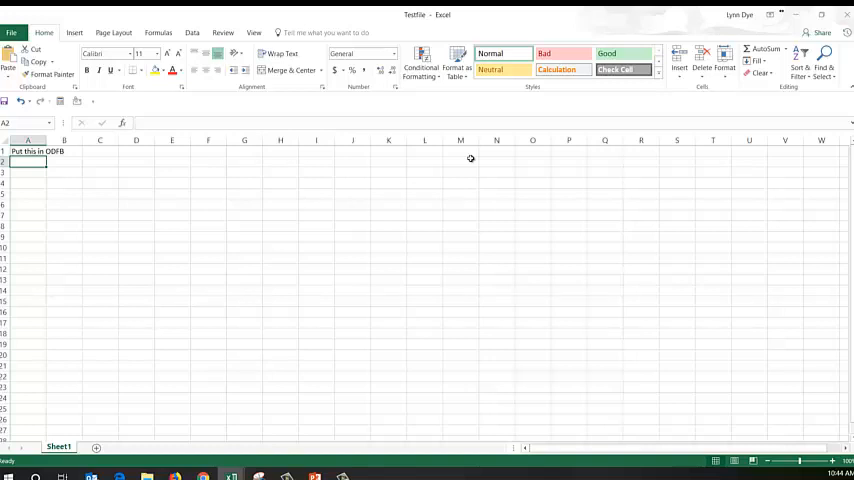
mouse_move(116, 247)
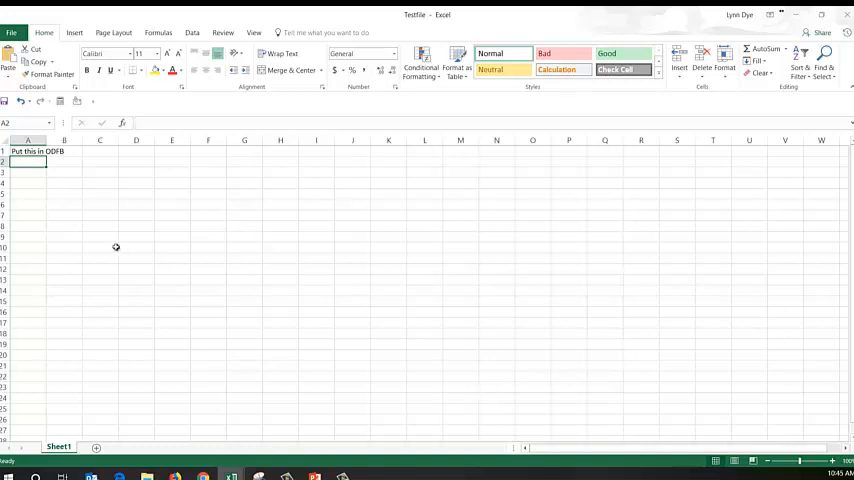